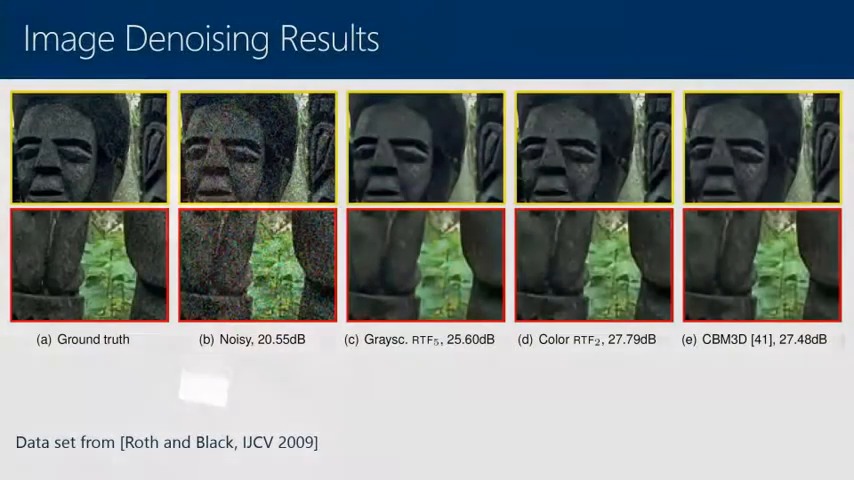
# Step: Advance the slideshow to slide 31, the Image Deblurring section title
pyautogui.press('right')
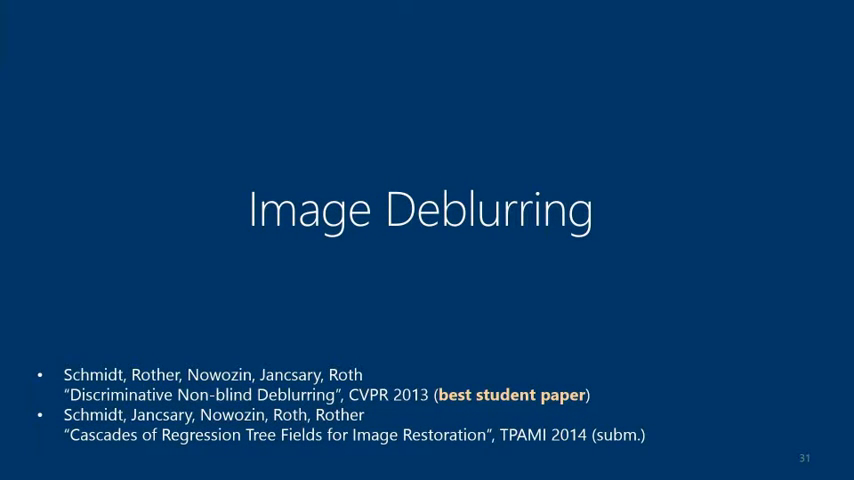
# Step: Advance to the deblurring 'Results 1' slide comparing blurred and RTF outputs with PSNR
pyautogui.press('Right')
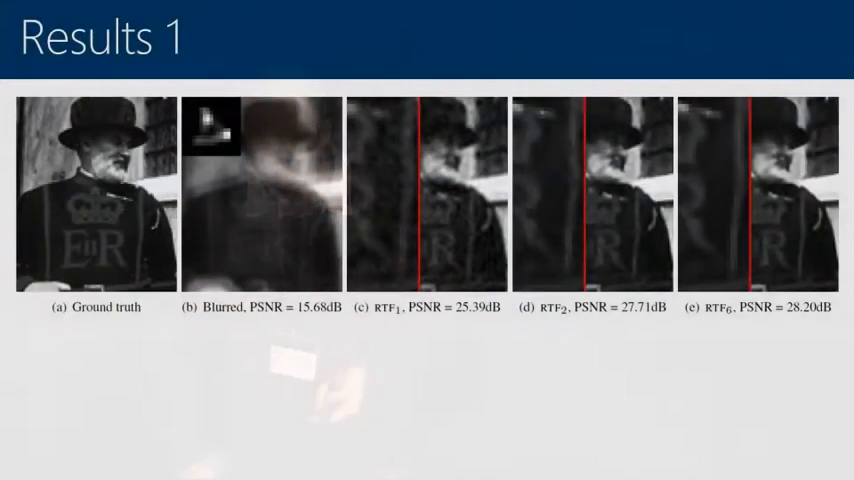